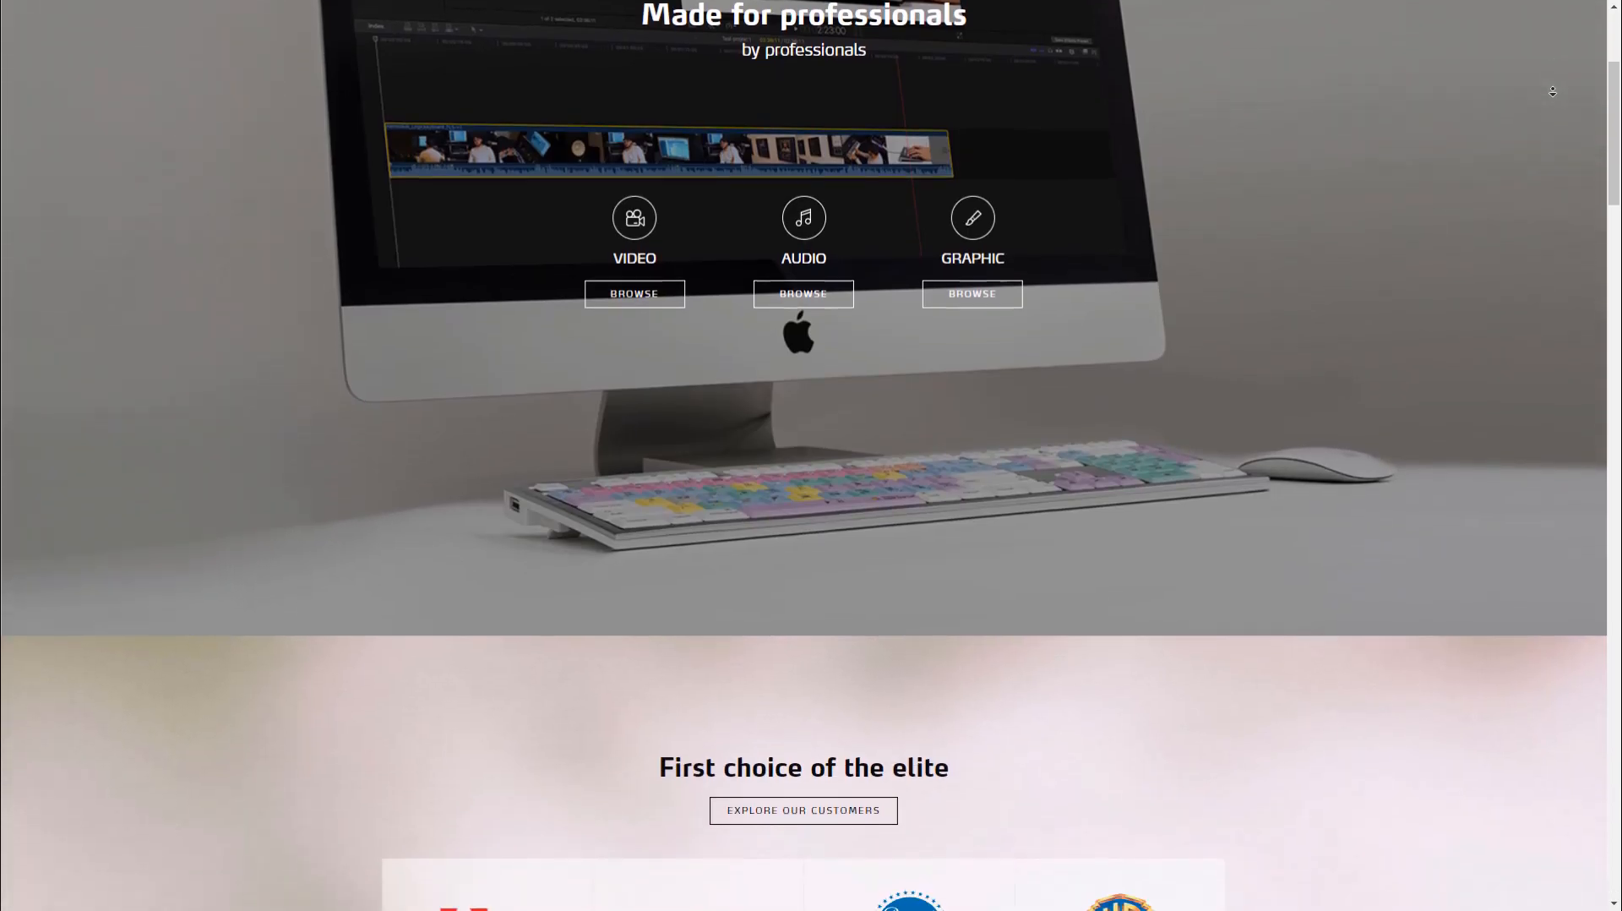
- Scroll the homepage down past the customer logos to the DaVinci Resolve keyboard banner
scroll(down, 3)
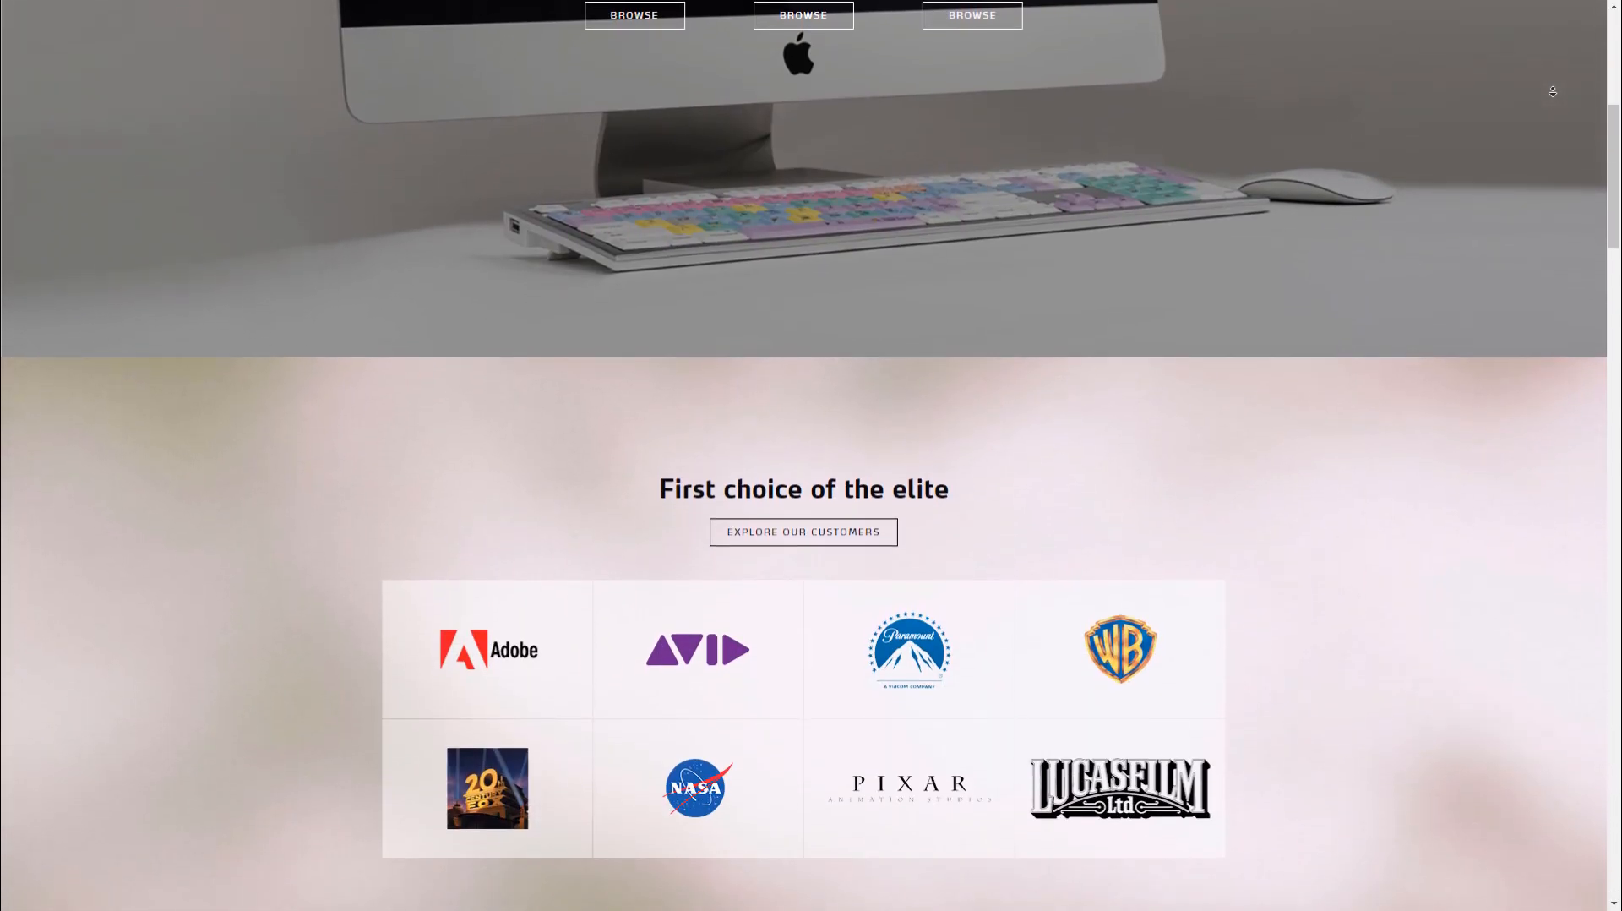
scroll(down, 3)
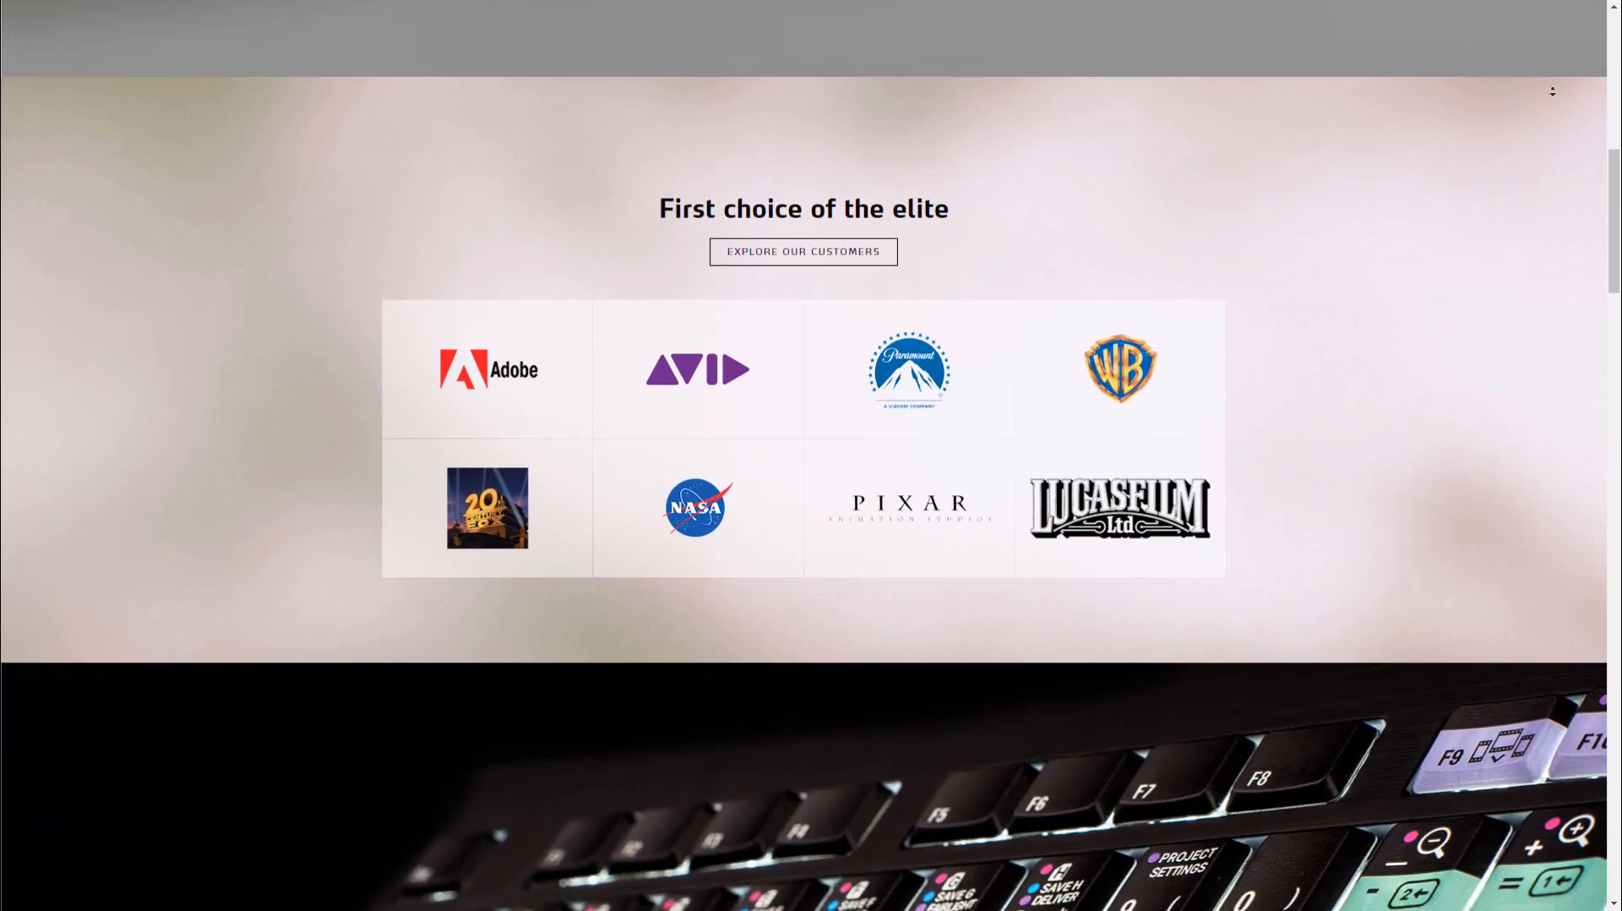
scroll(down, 3)
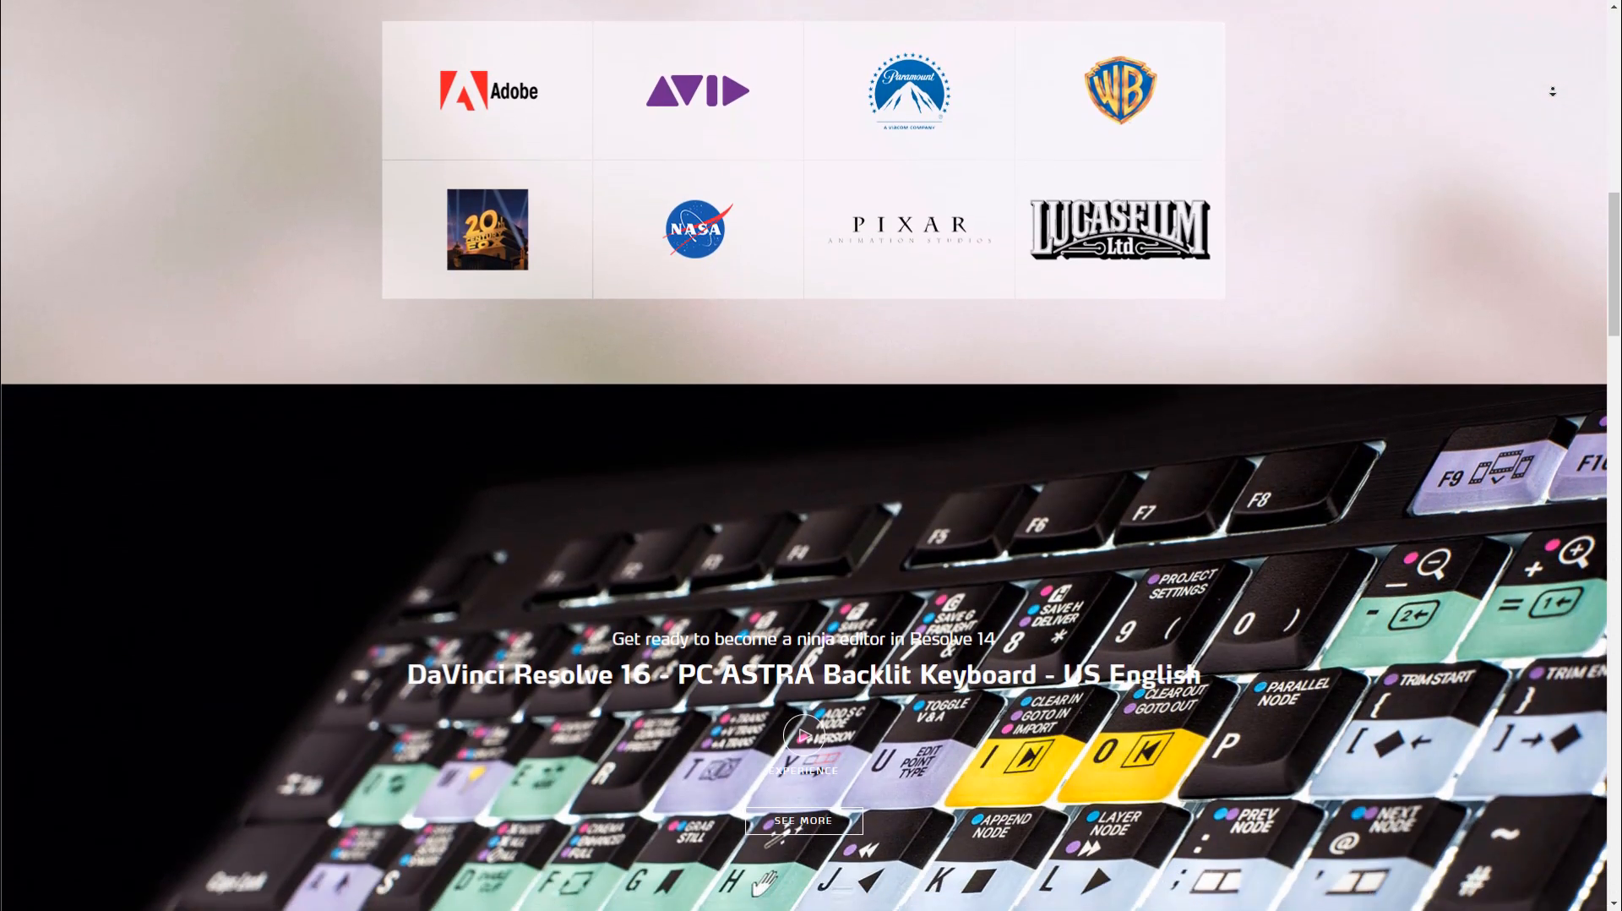
scroll(down, 3)
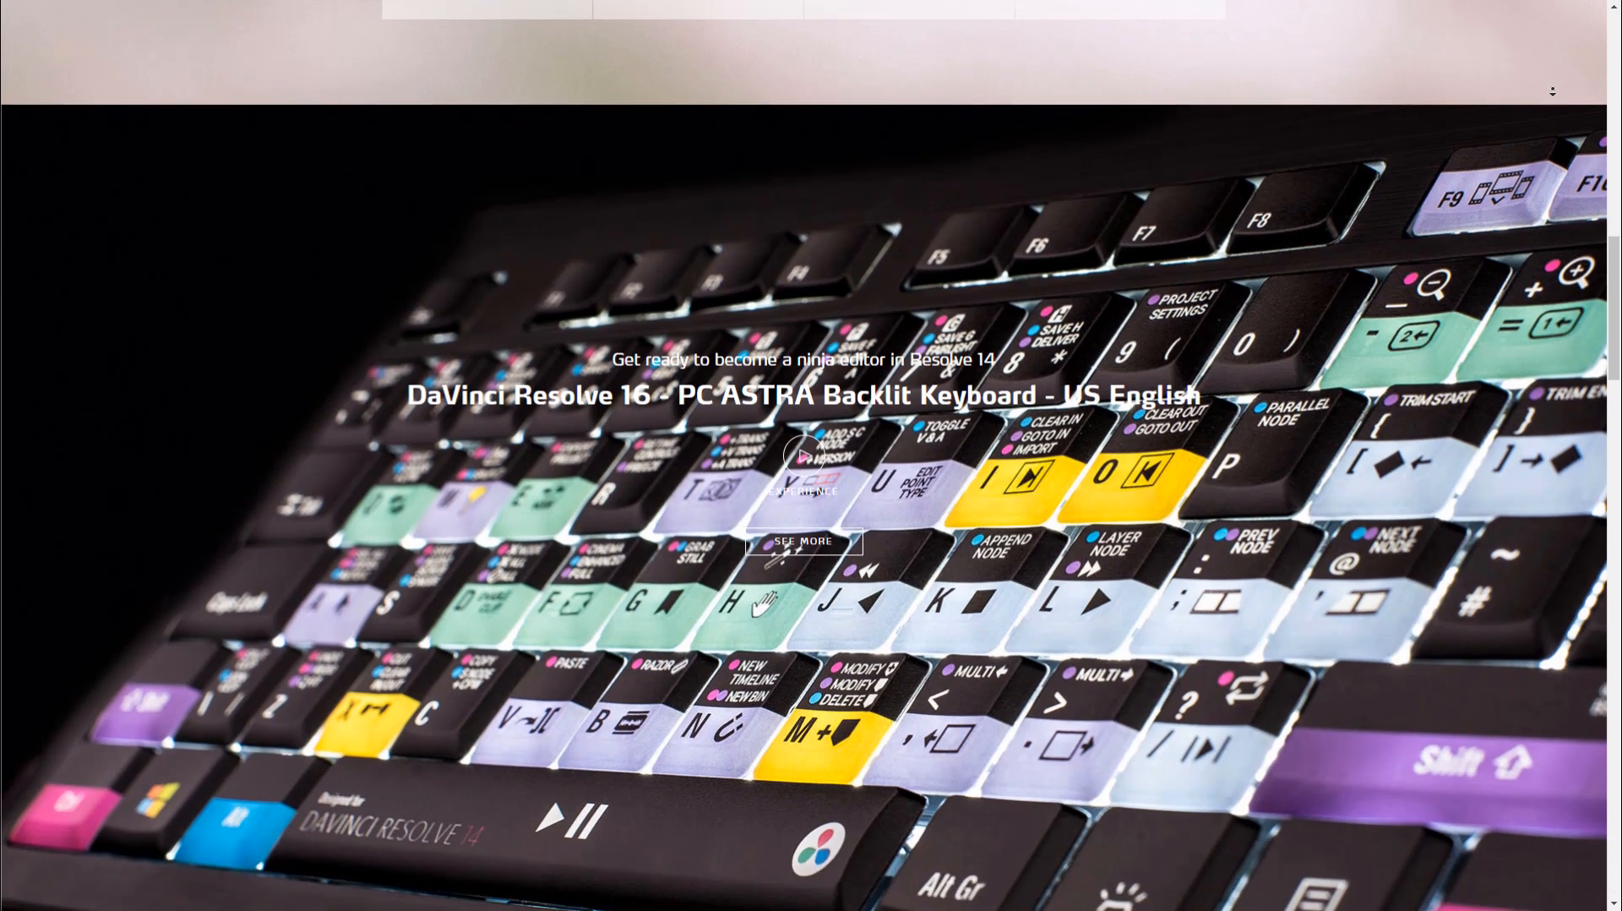
scroll(down, 3)
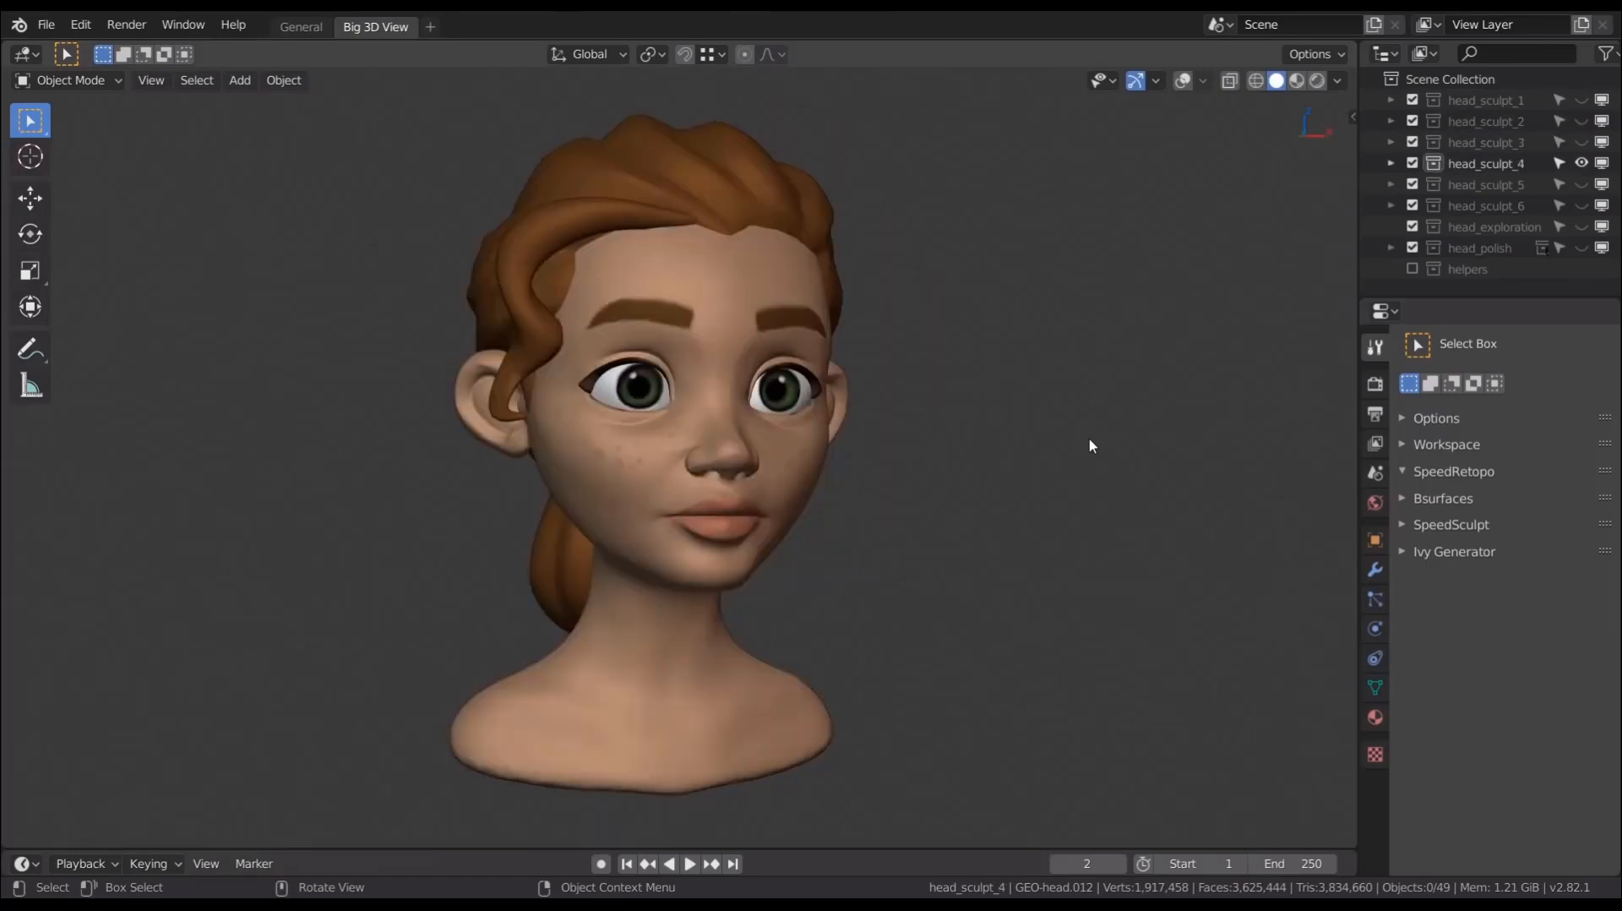
- Load the restaurant_anim_test file and view the waitress from the front orthographic view
click(1580, 184)
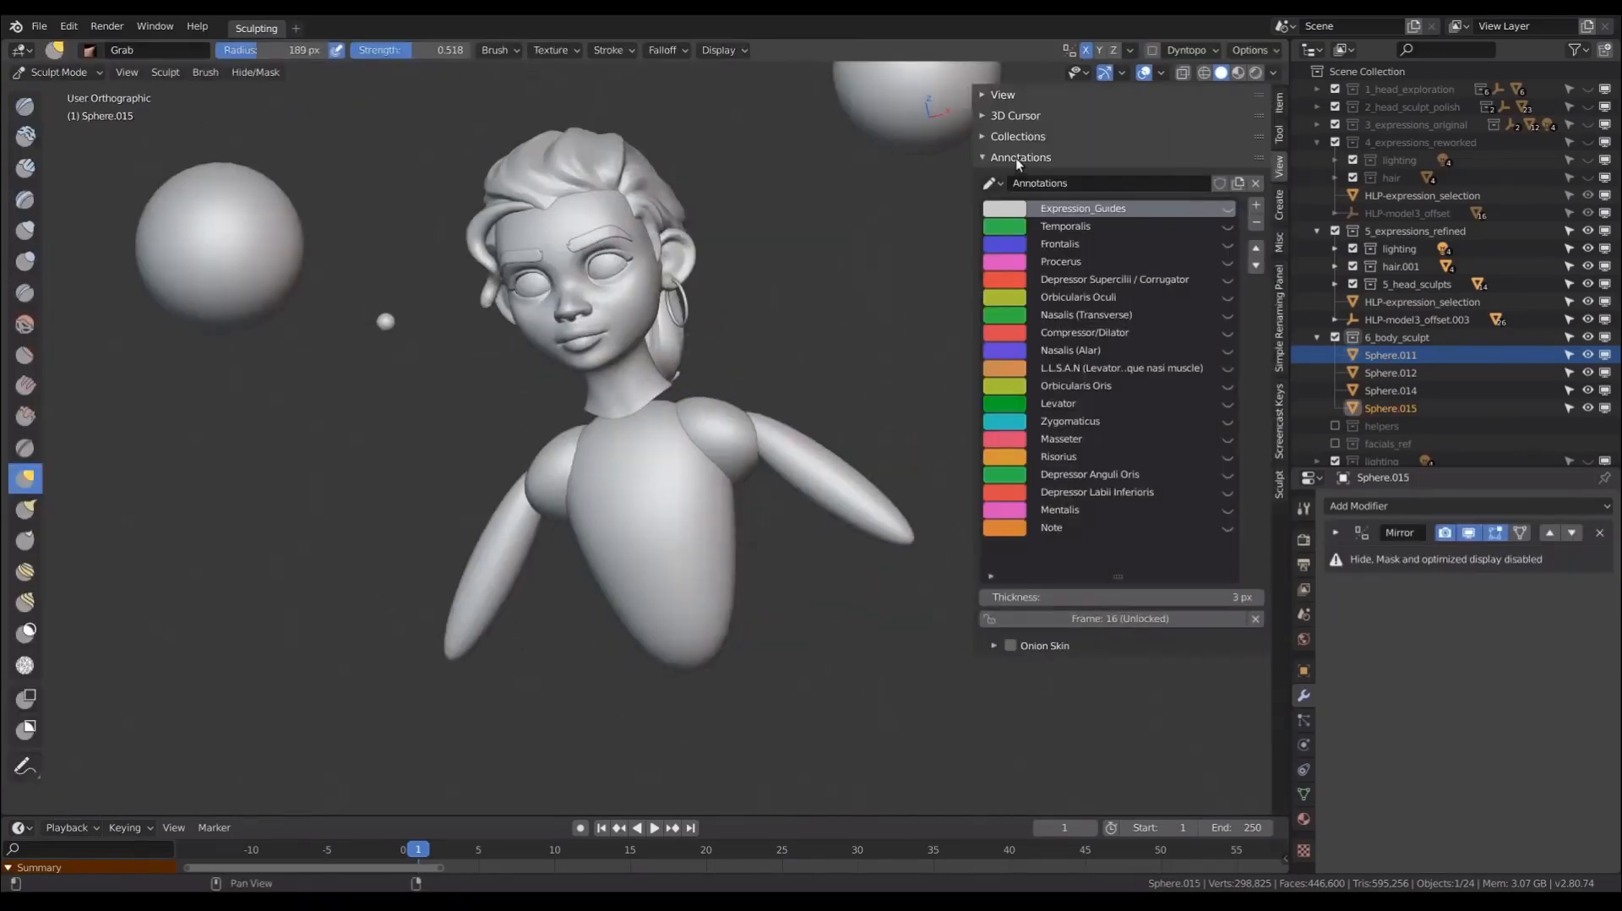
key(Tab)
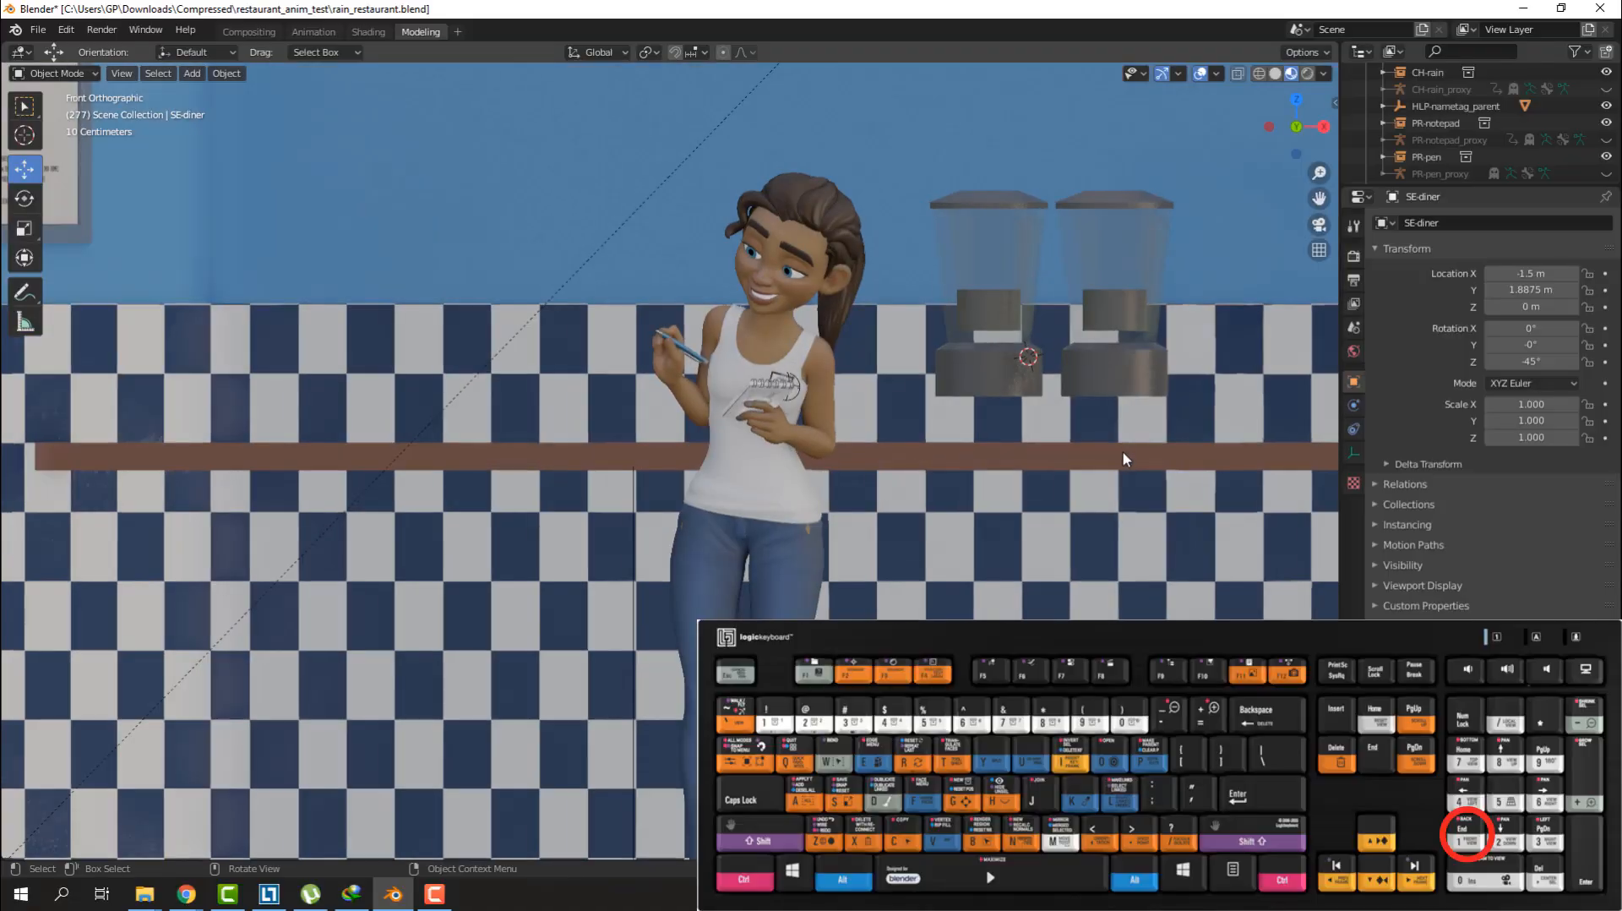
- Tilt the view, look through the scene camera, then switch to the Animation workspace
key(3)
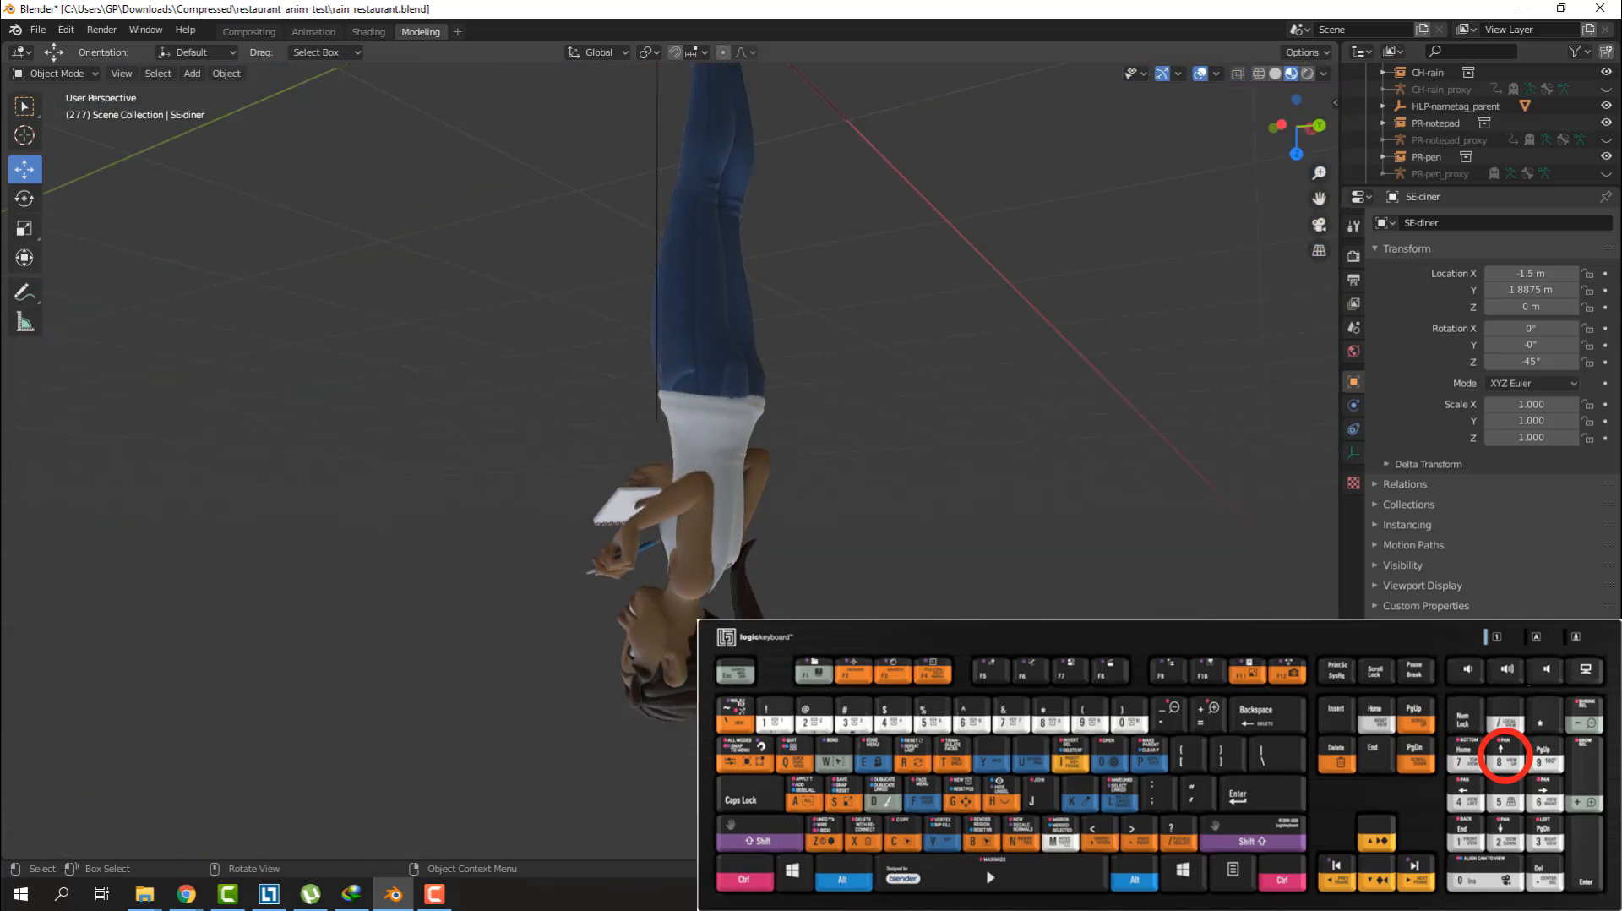
key(KP_0)
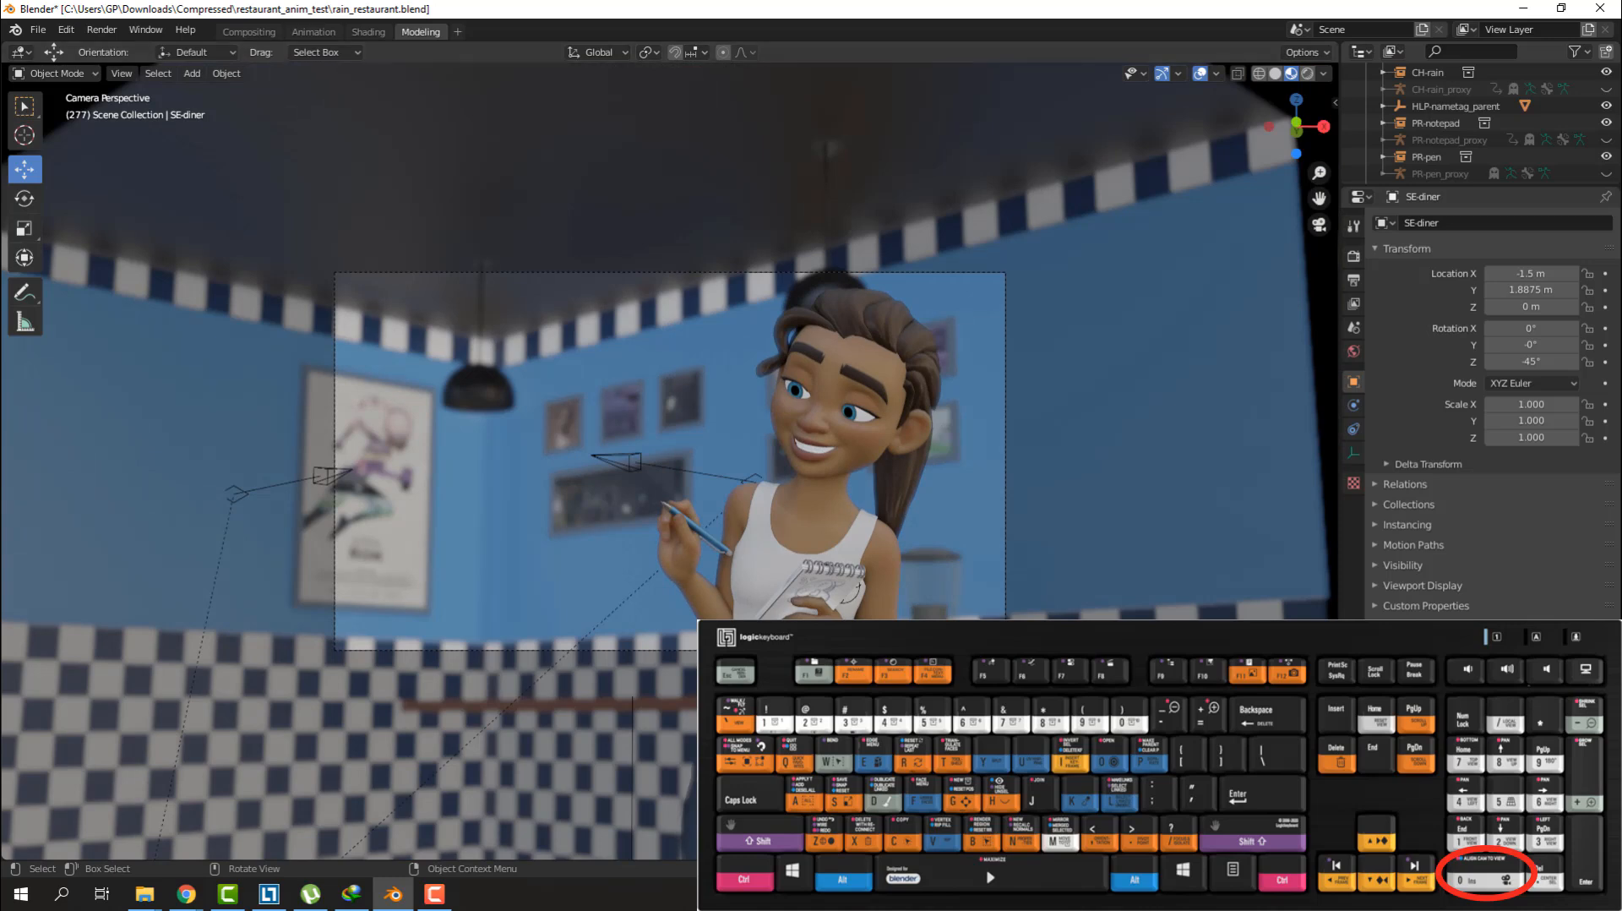
click(314, 30)
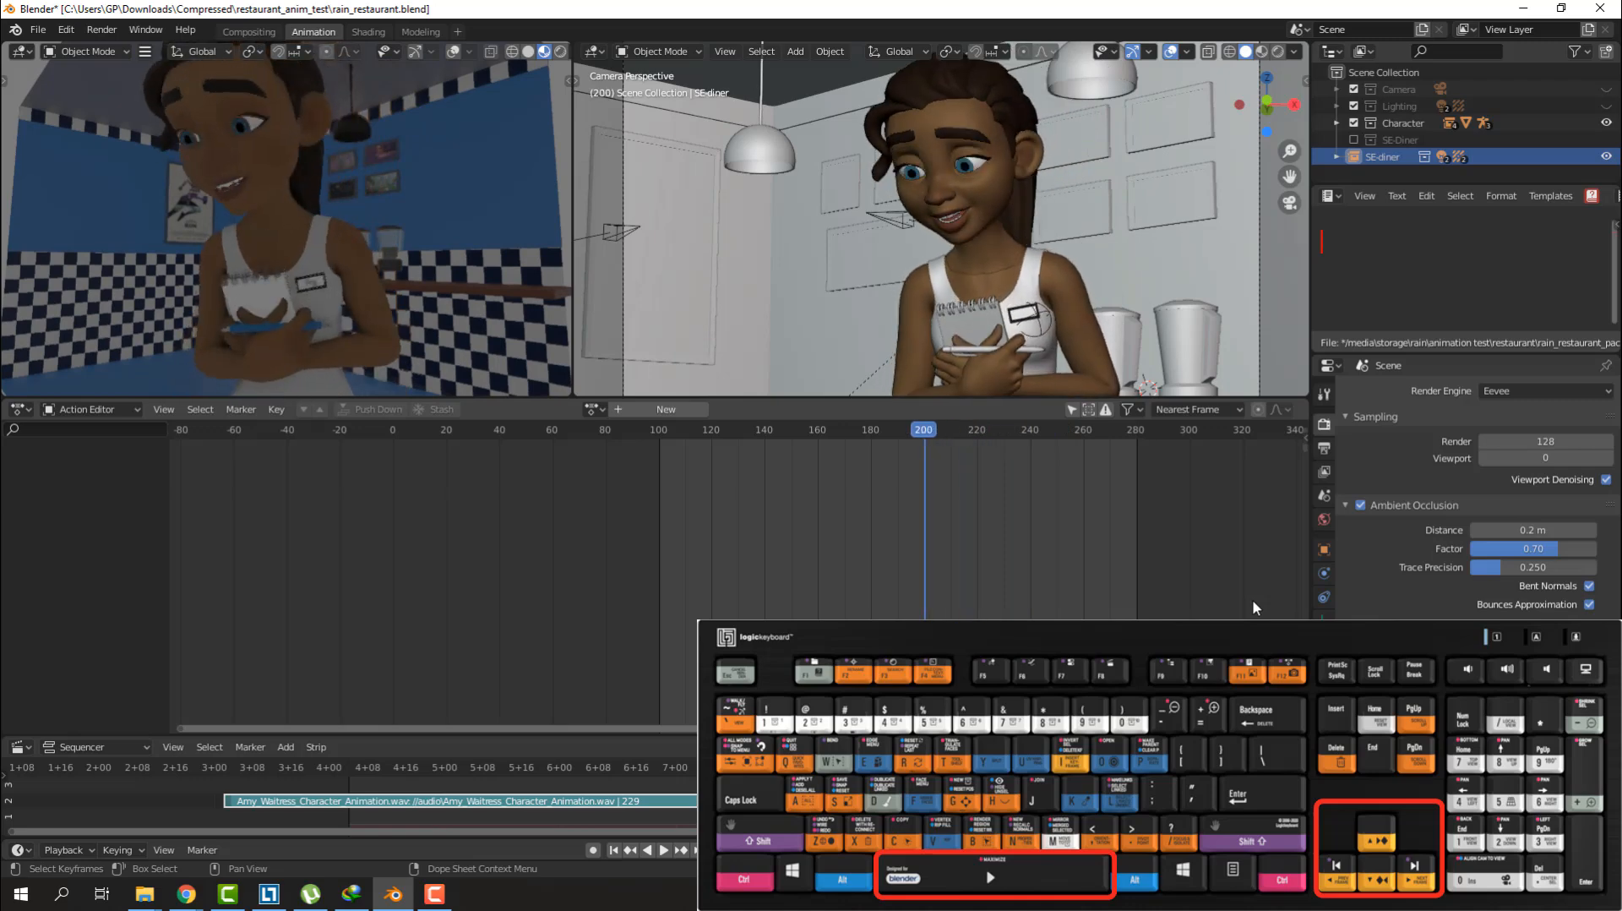
- Play the waitress animation forward to a later frame
key(Right)
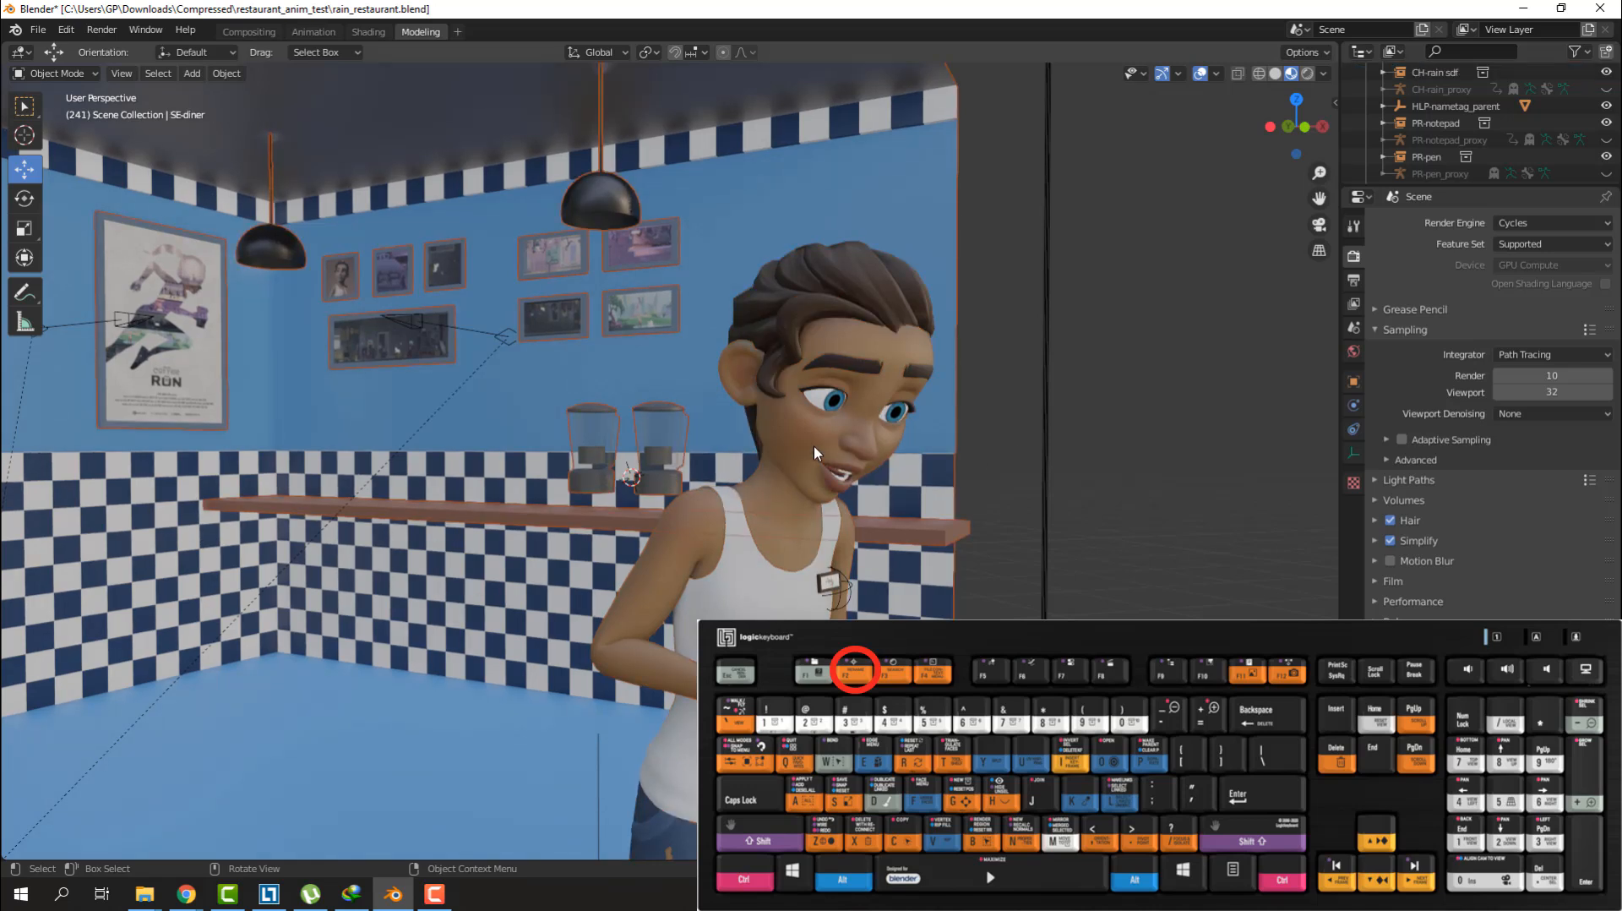
- Show the Cycles render of the waitress close-up, close it, and load Amy_restaurant2.blend
key(F3)
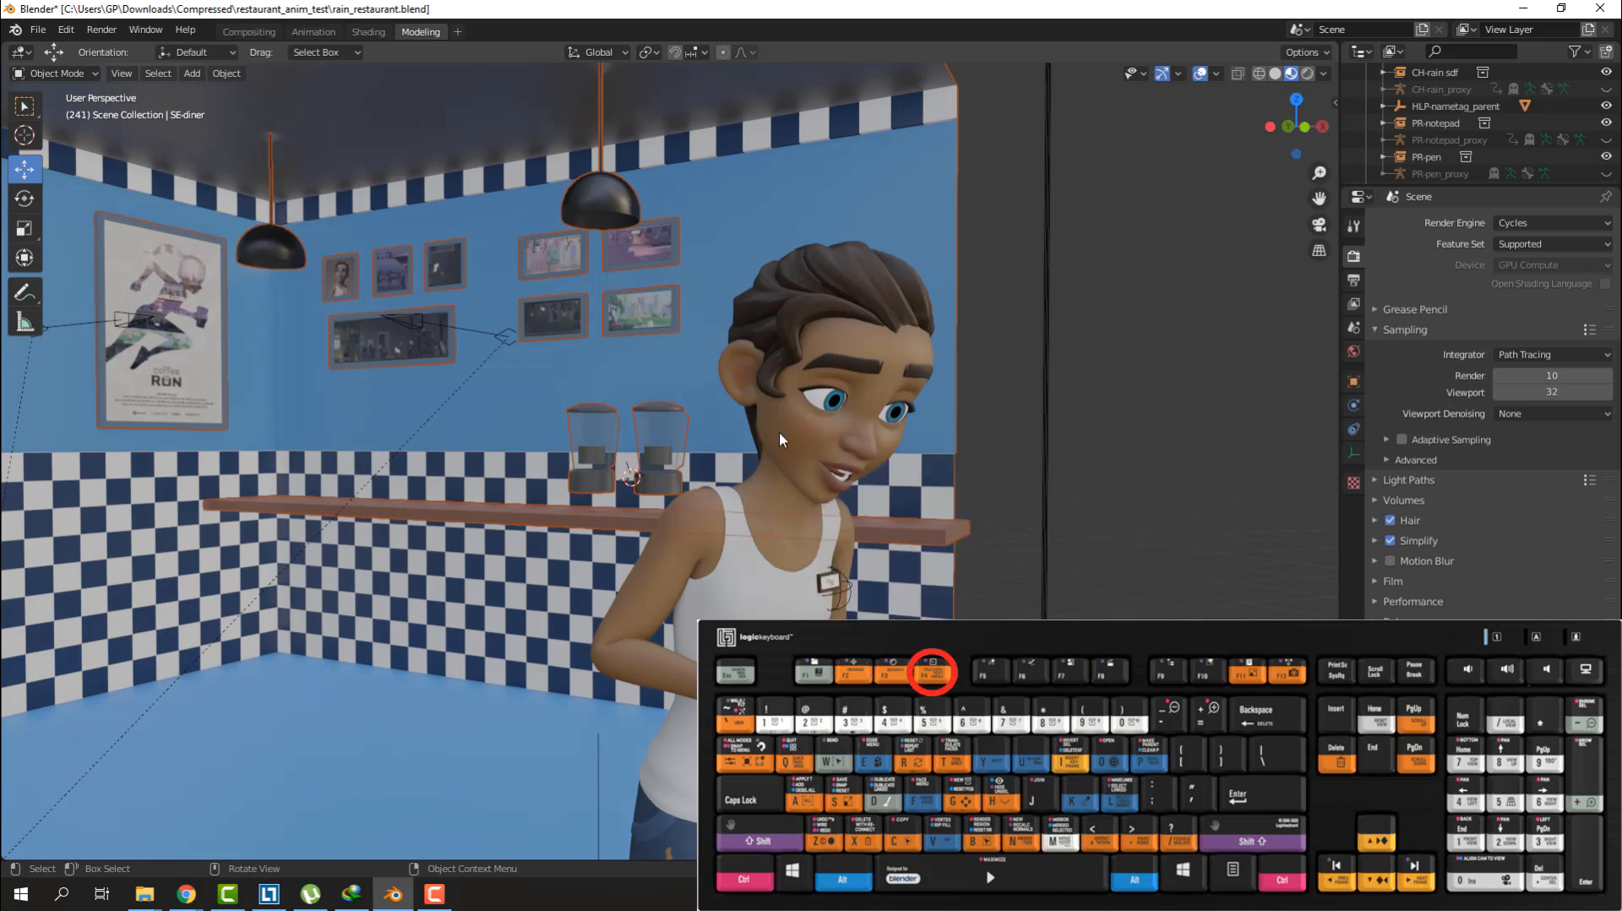
click(39, 29)
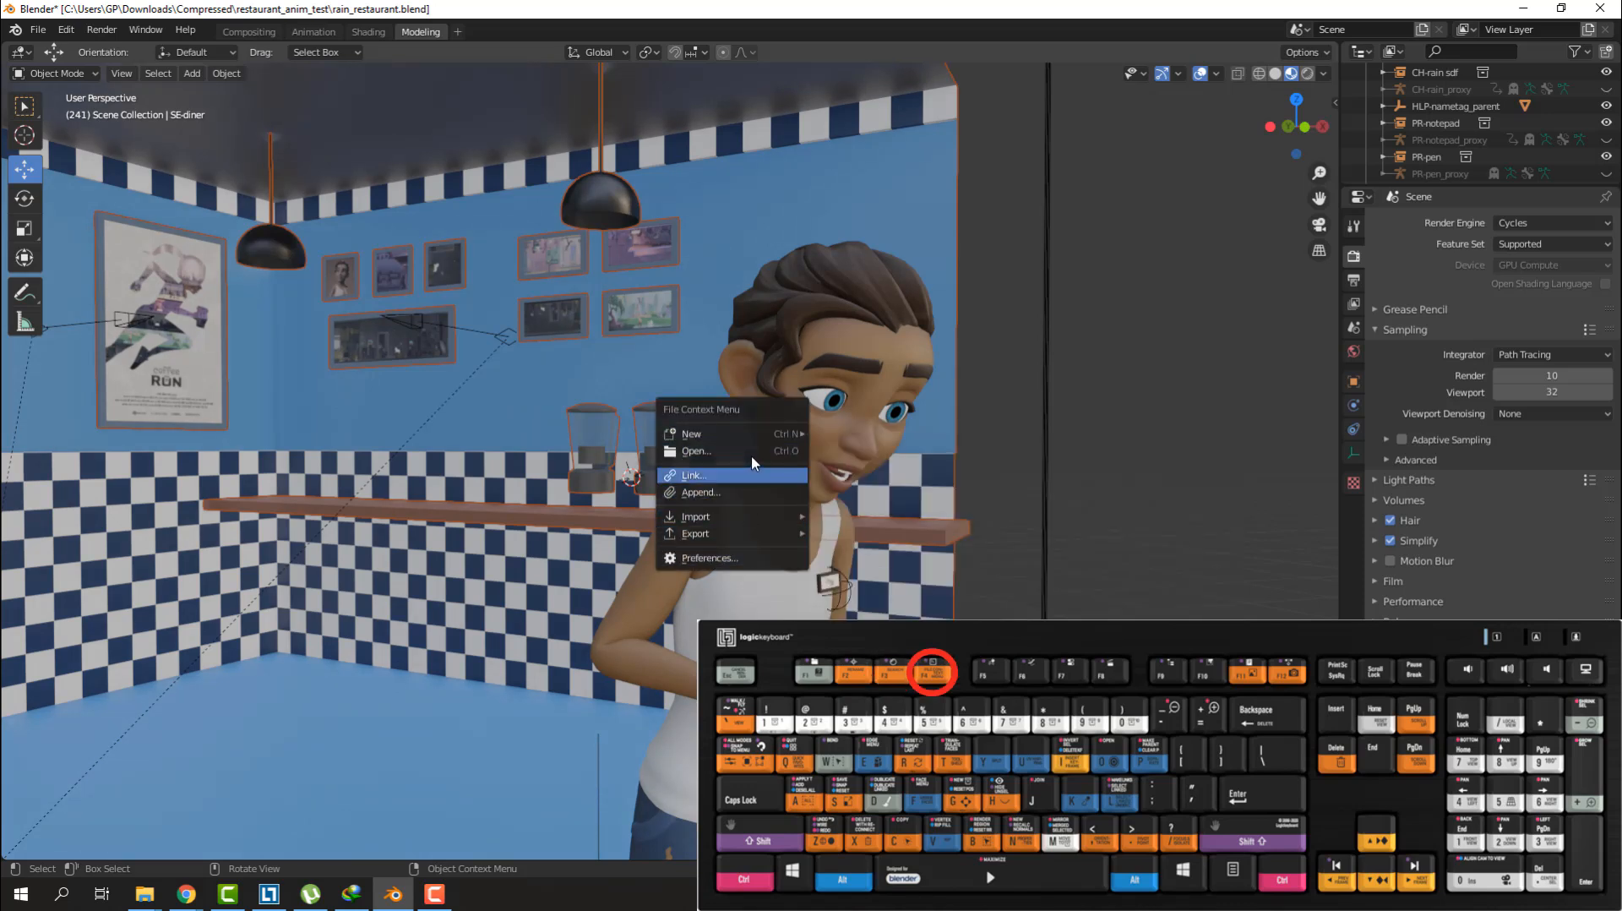
key(F11)
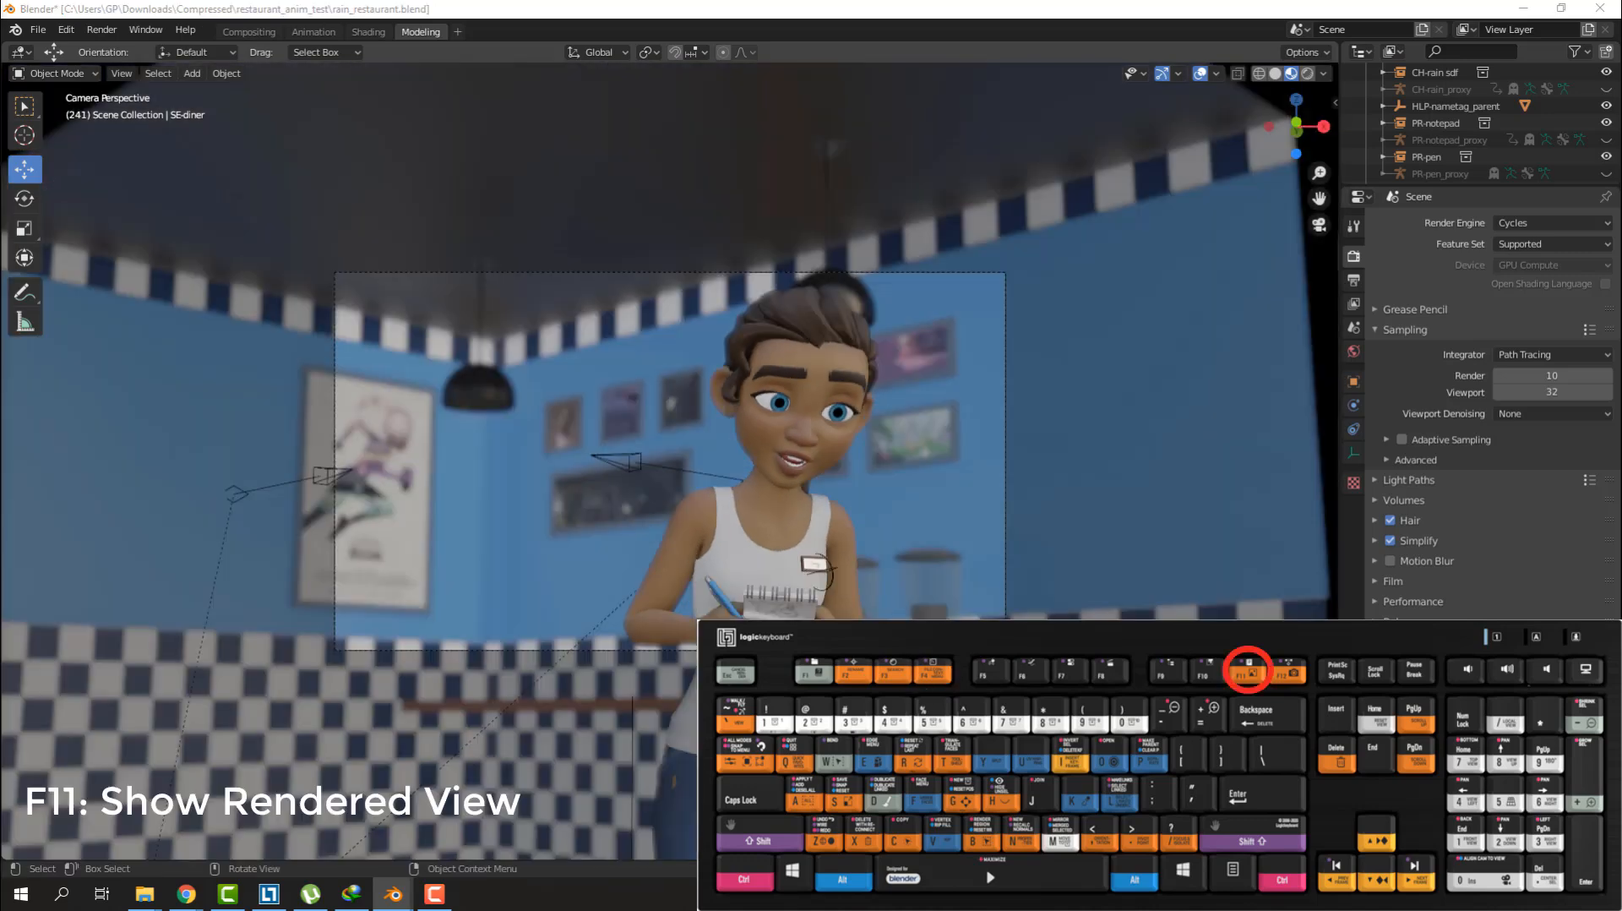
key(F11)
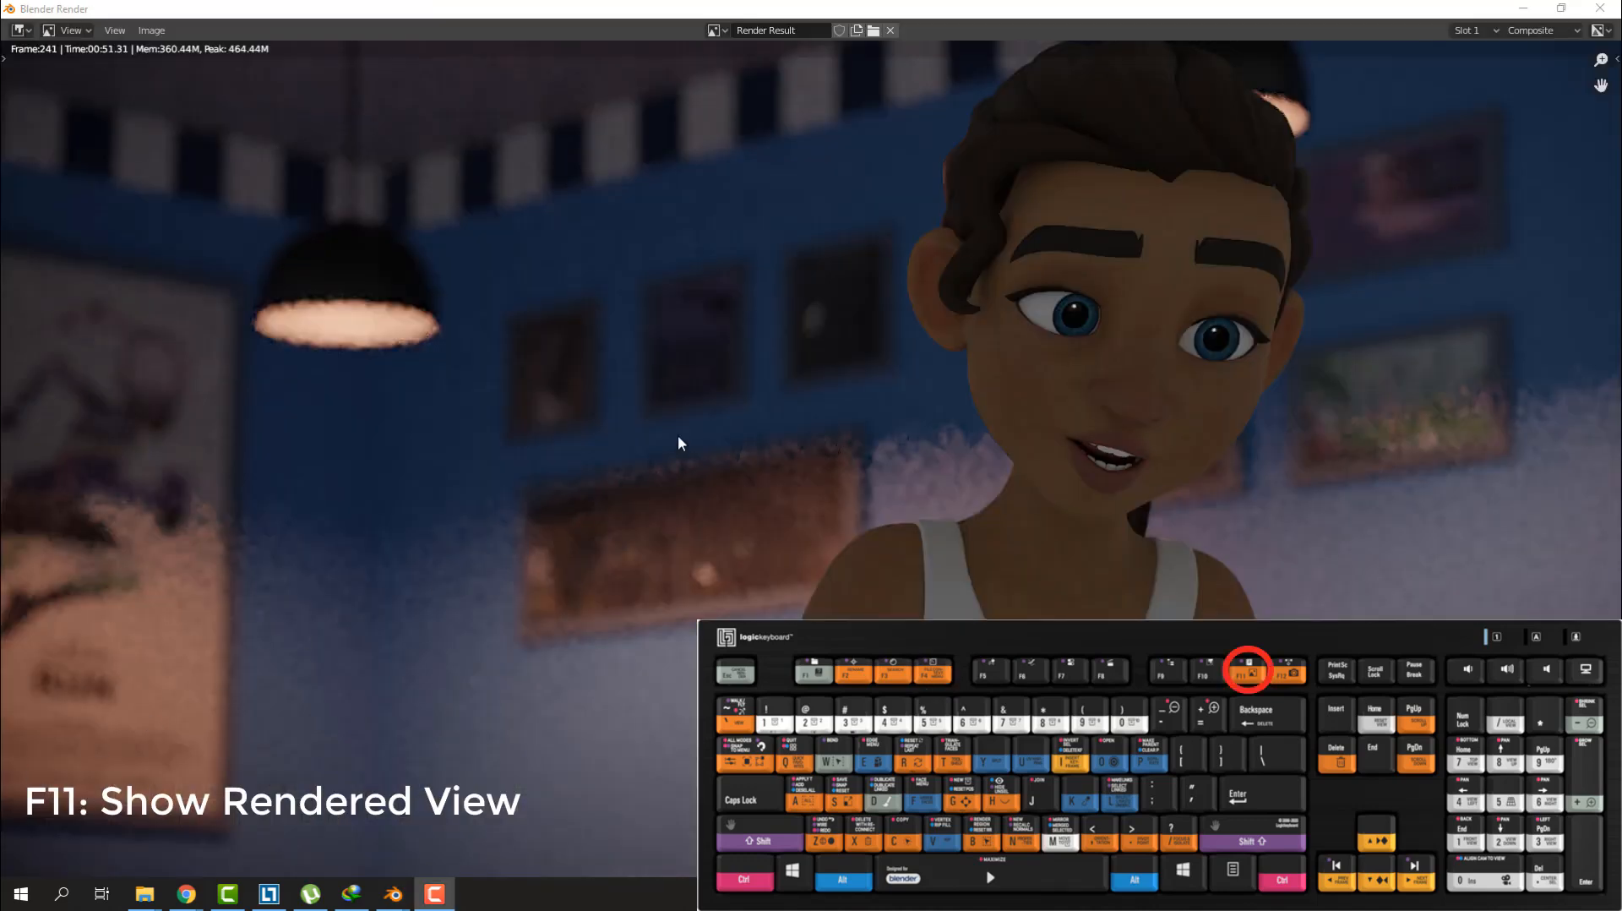
key(F12)
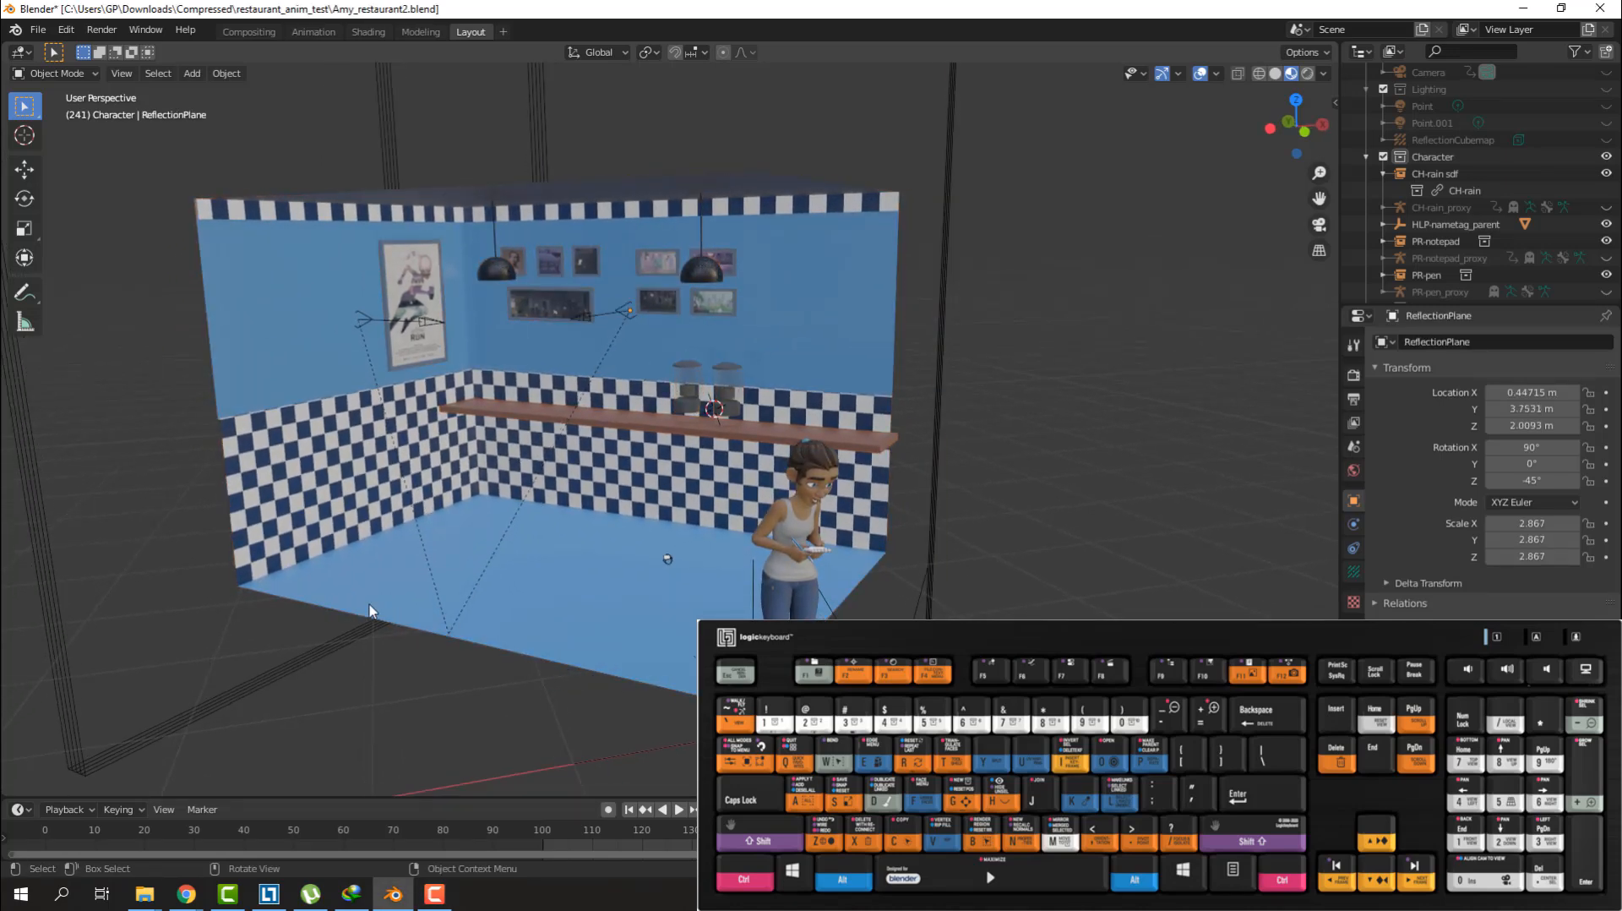
- Rotate, scale and grab the SE-diner set with the R, S and G shortcuts
key(r)
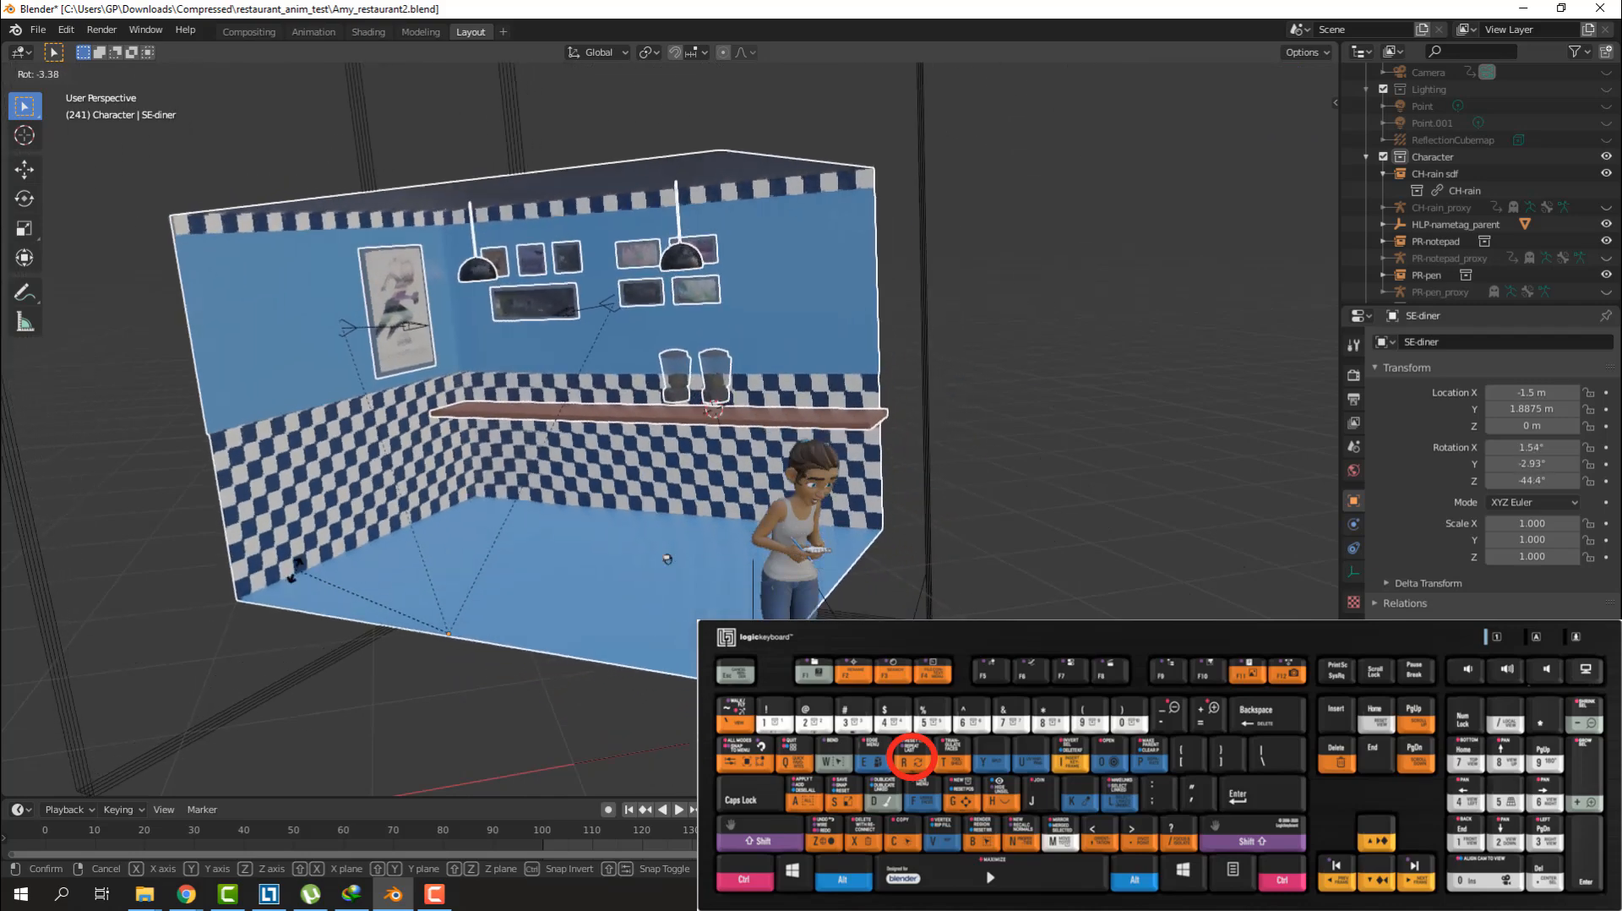
key(s)
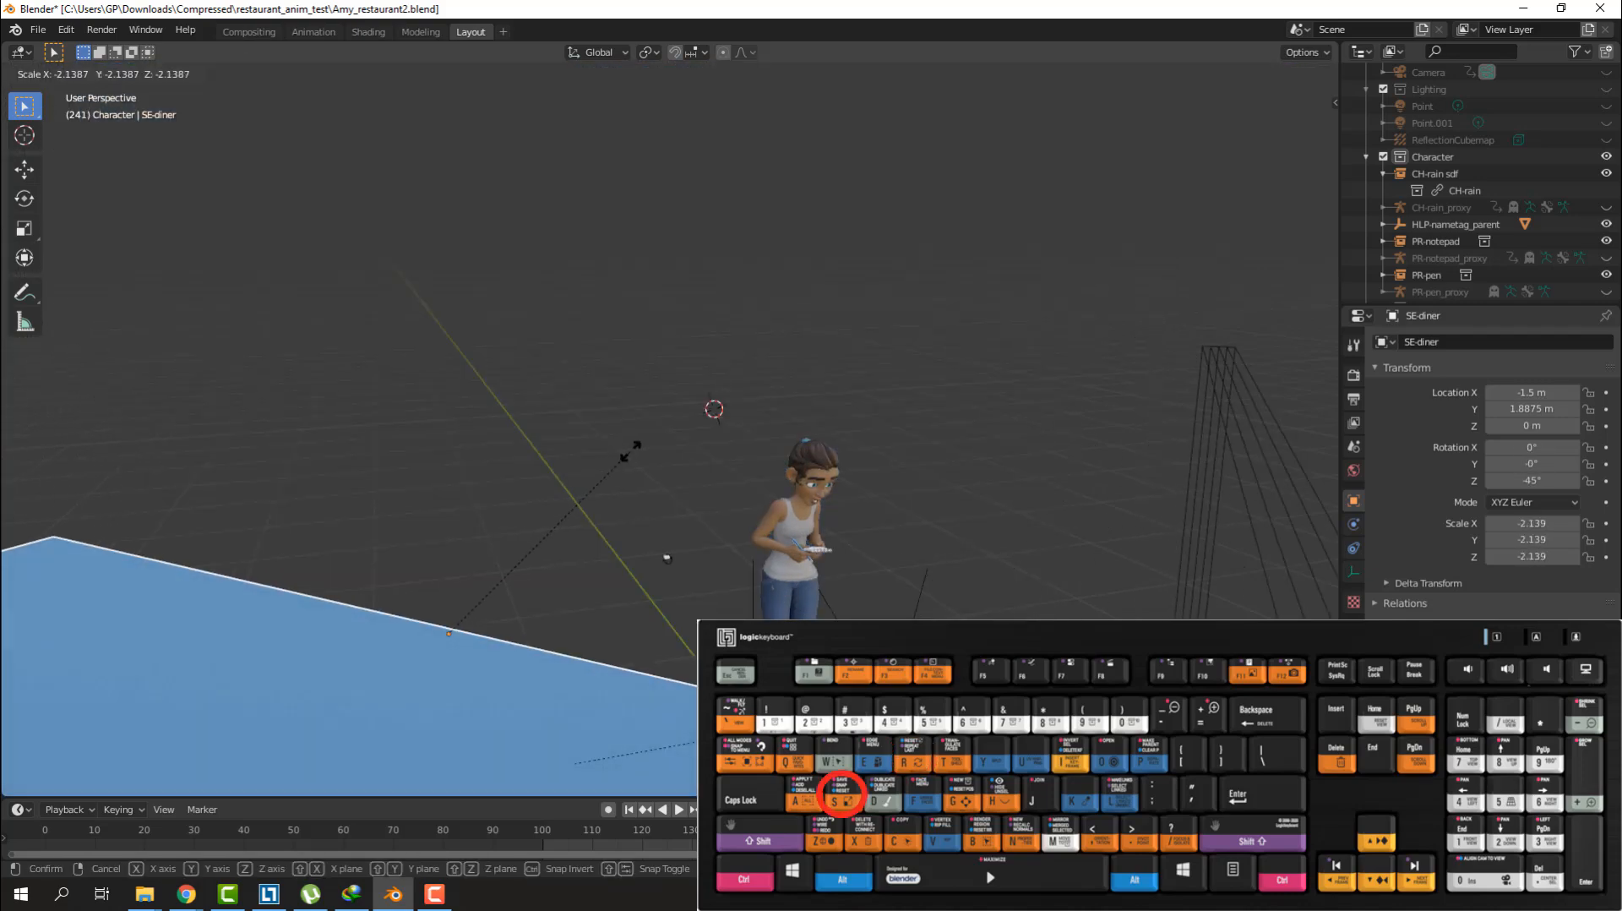
key(g)
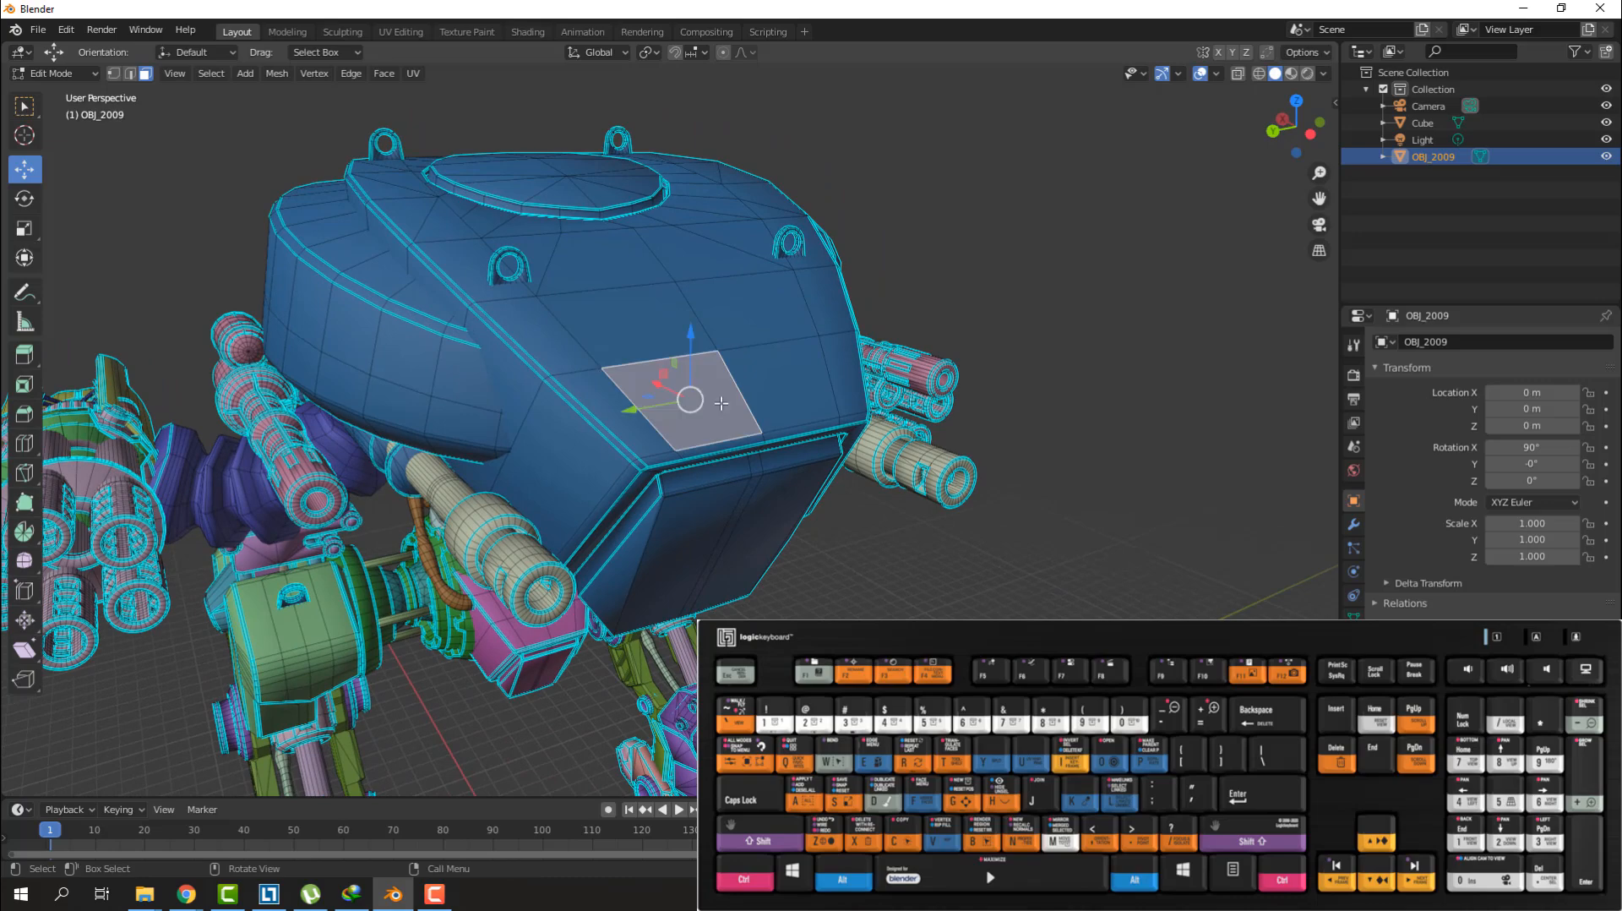
- Extrude the selected hull face outward along its normal and leave Edit Mode
key(e)
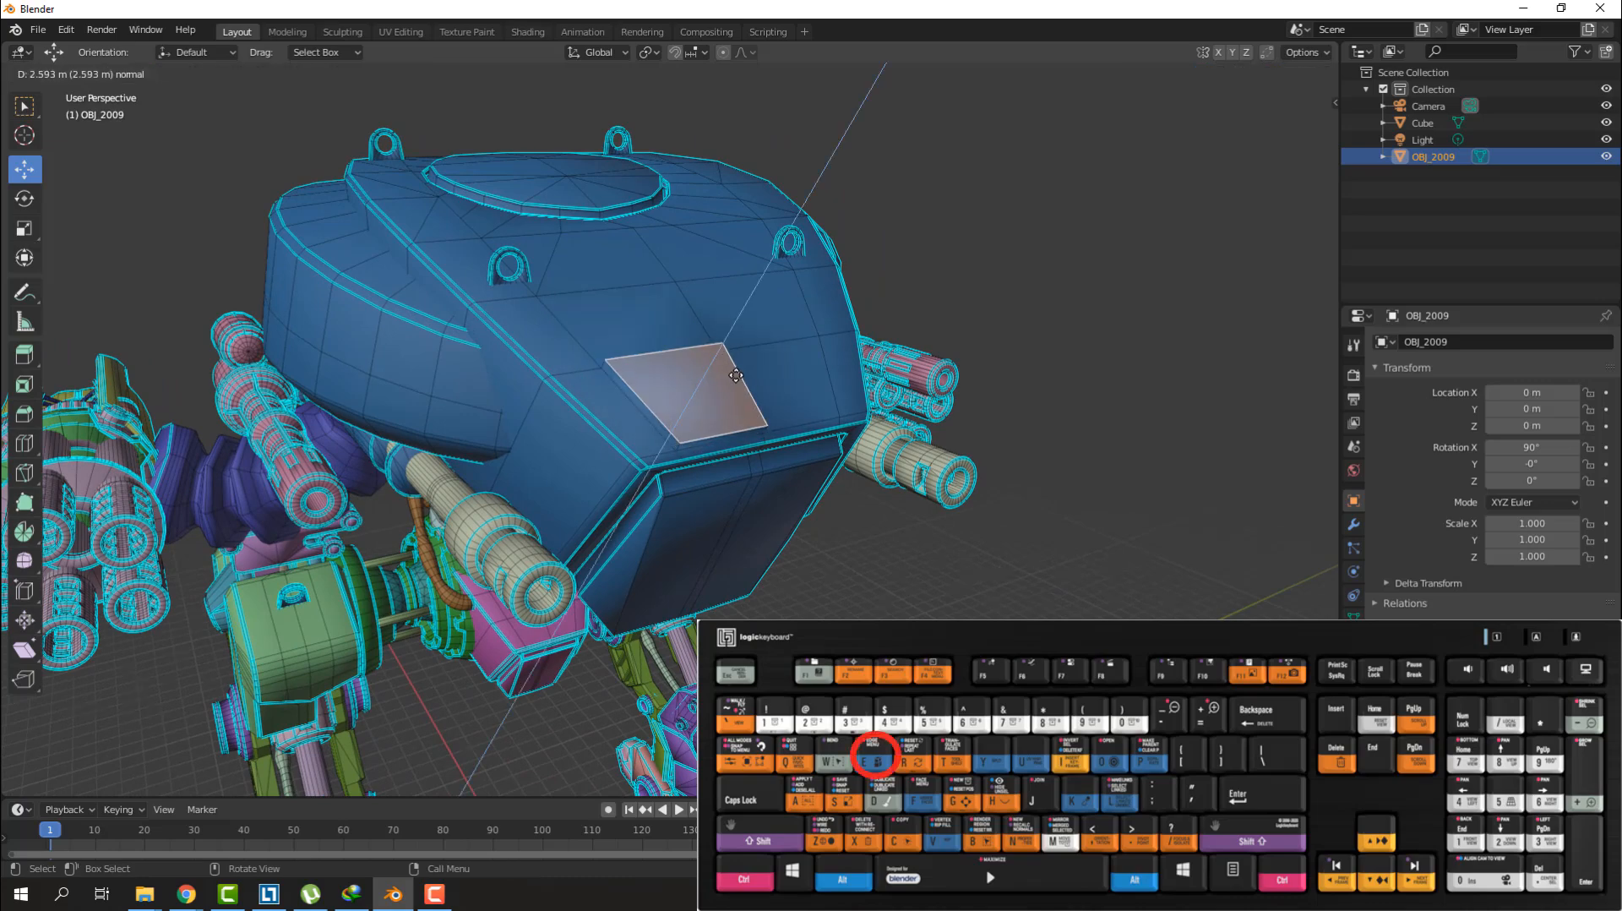
key(Tab)
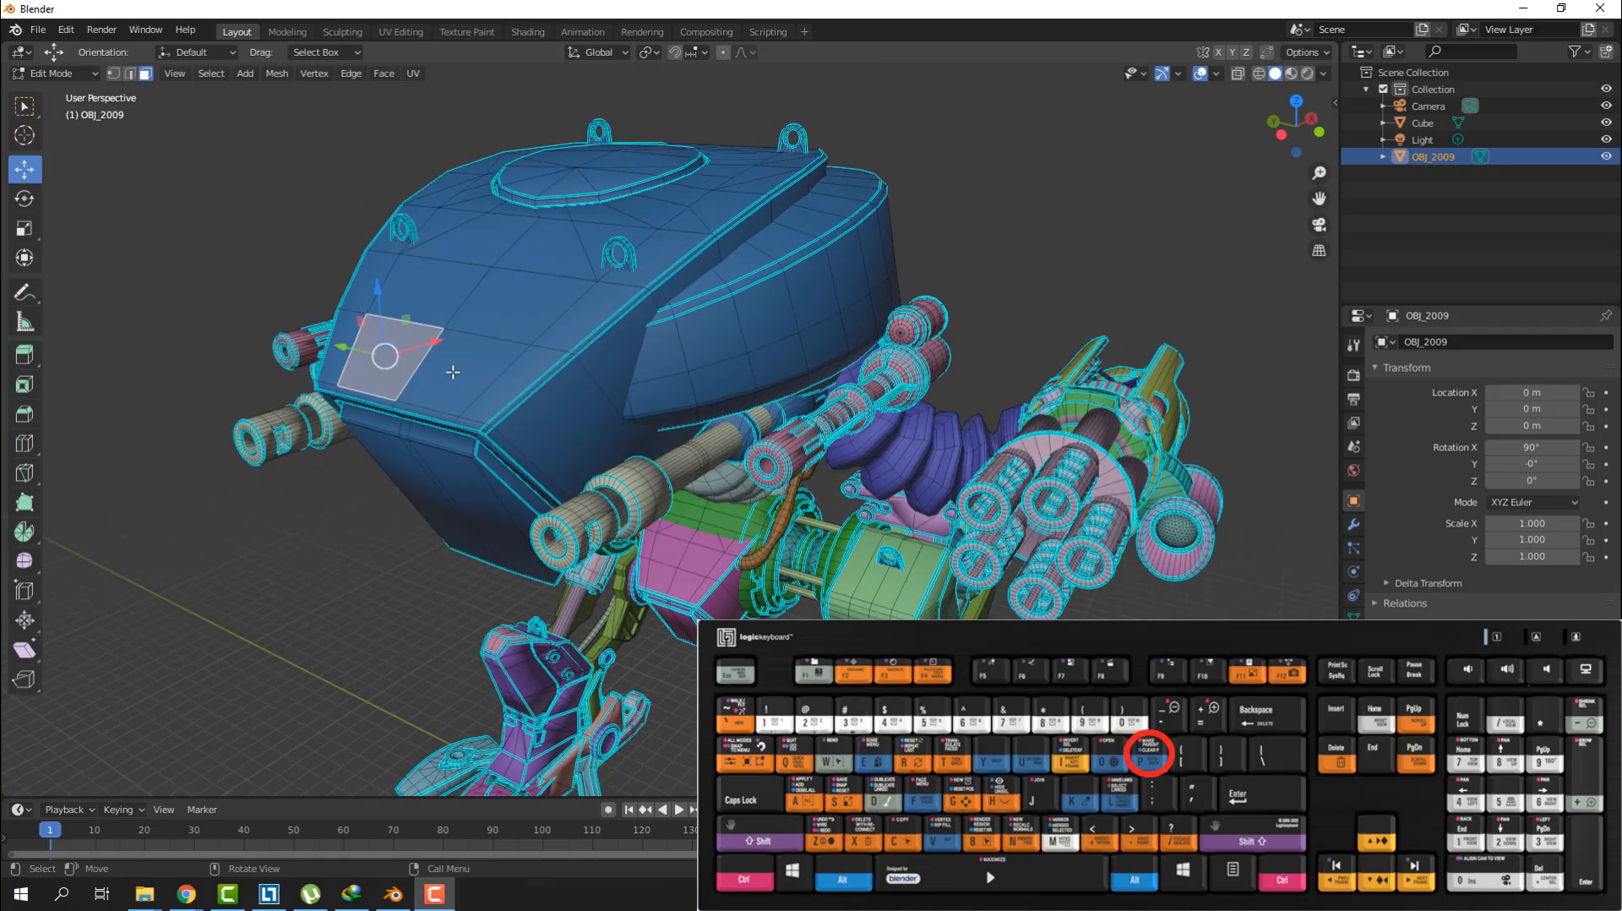